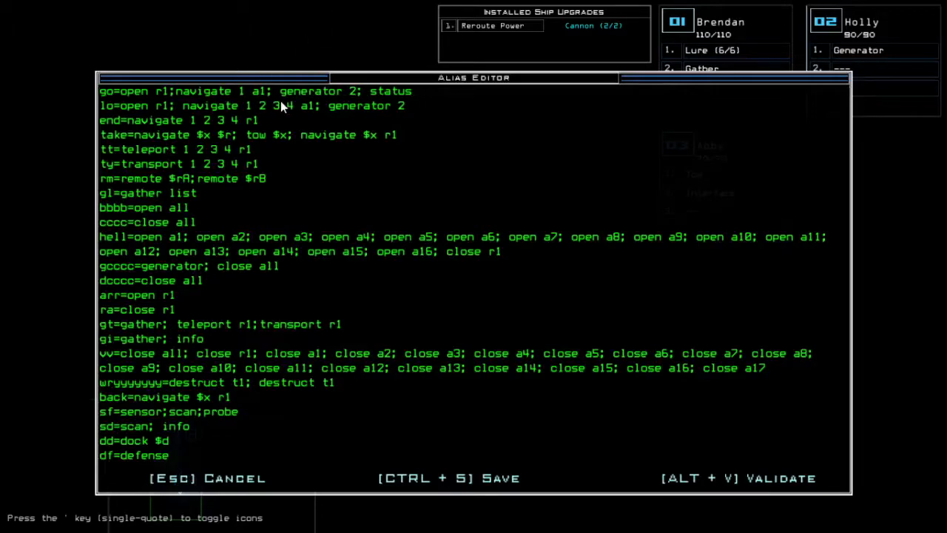
# Dismiss the alias list, view Salvage B's status, and swap Lure and Gather onto Abby.
pyautogui.press('Escape')
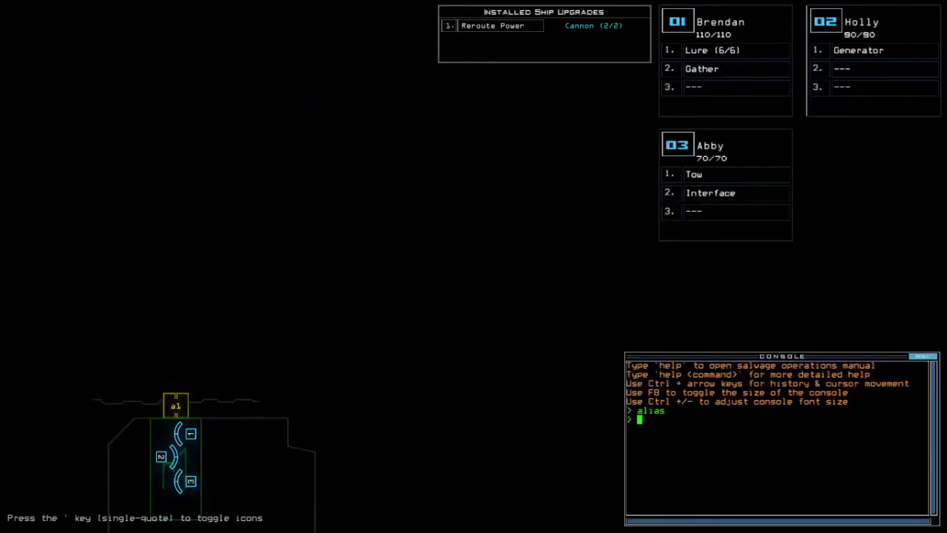
pyautogui.write('status')
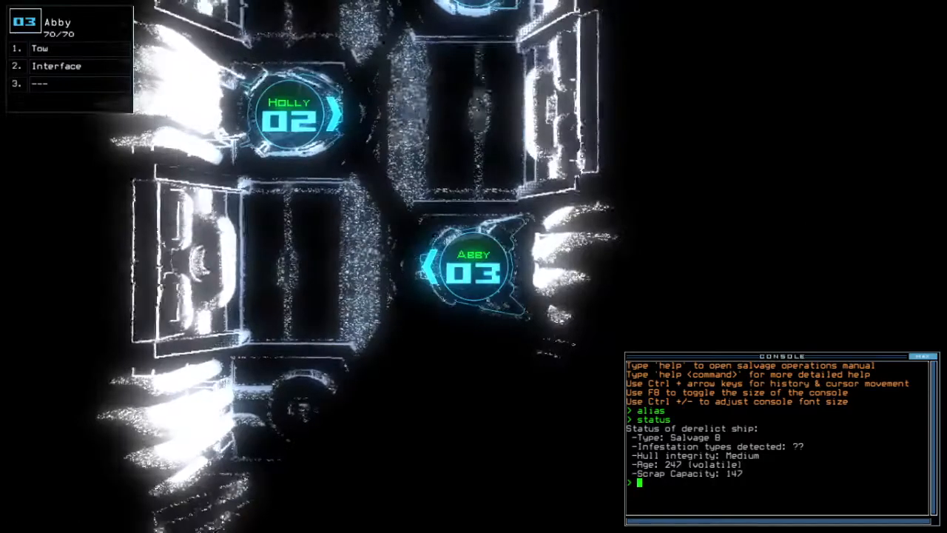
pyautogui.write('swap')
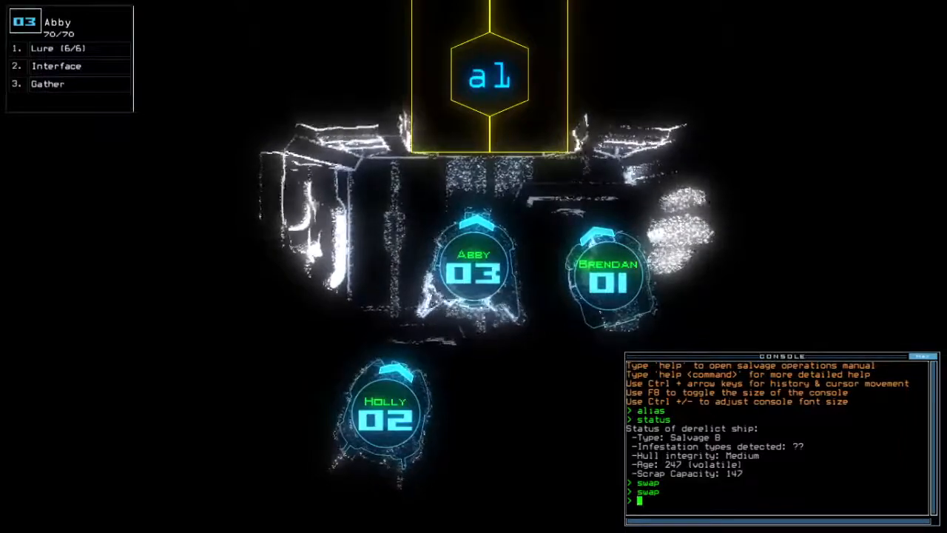
pyautogui.write('go')
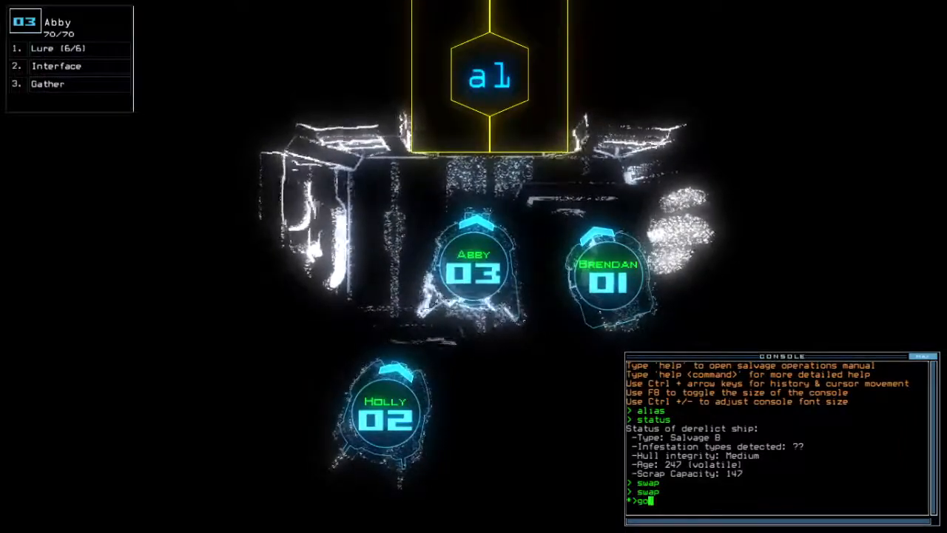
pyautogui.press('enter')
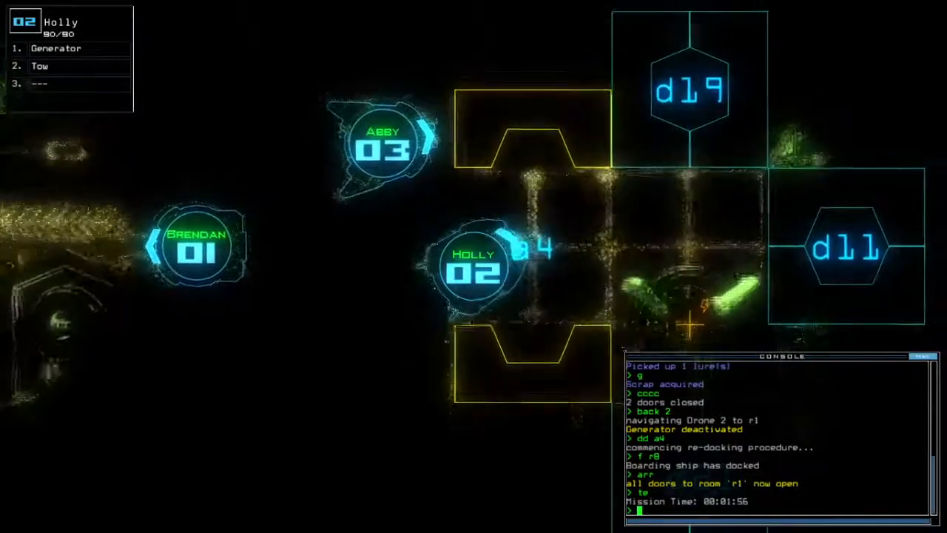
# From the derelict overview map, run room r8's defenses to kill its 20 enemies.
pyautogui.press("'")
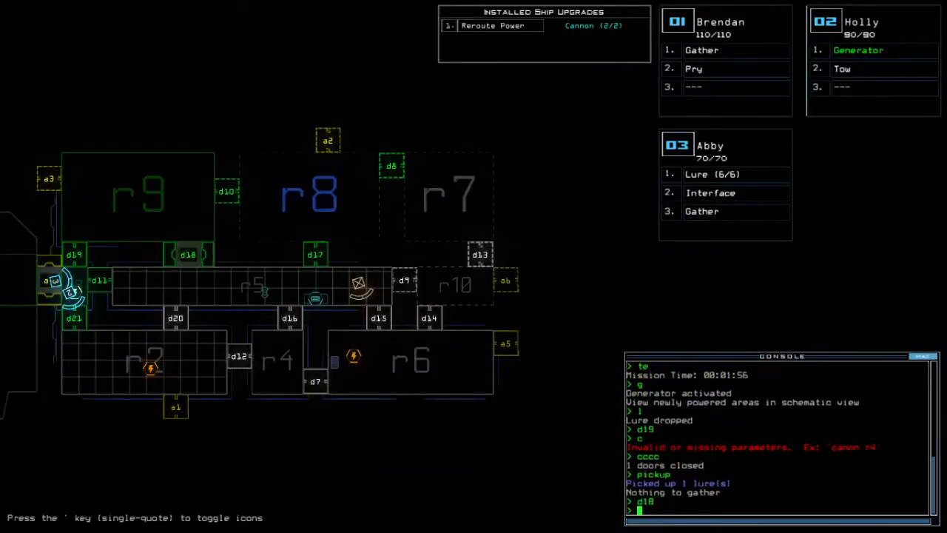
pyautogui.write('f')
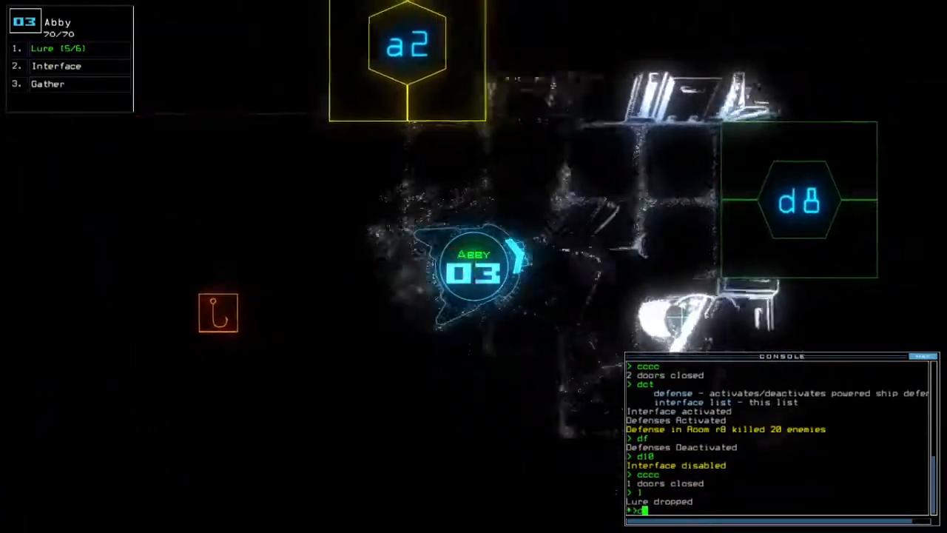
# Use door d8 and reroute power to scan rooms r3, r5 and r10.
pyautogui.write('d8')
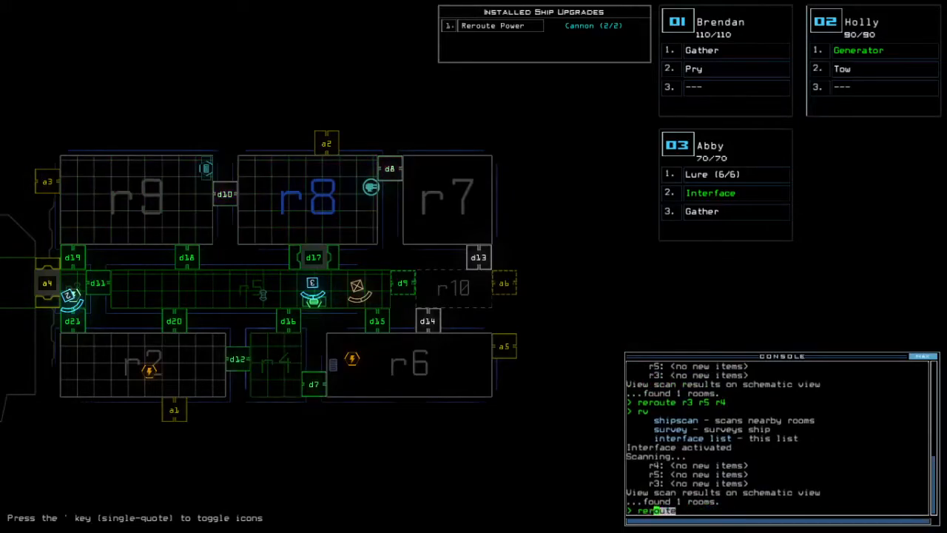
pyautogui.write('reroute r3 r5 r10')
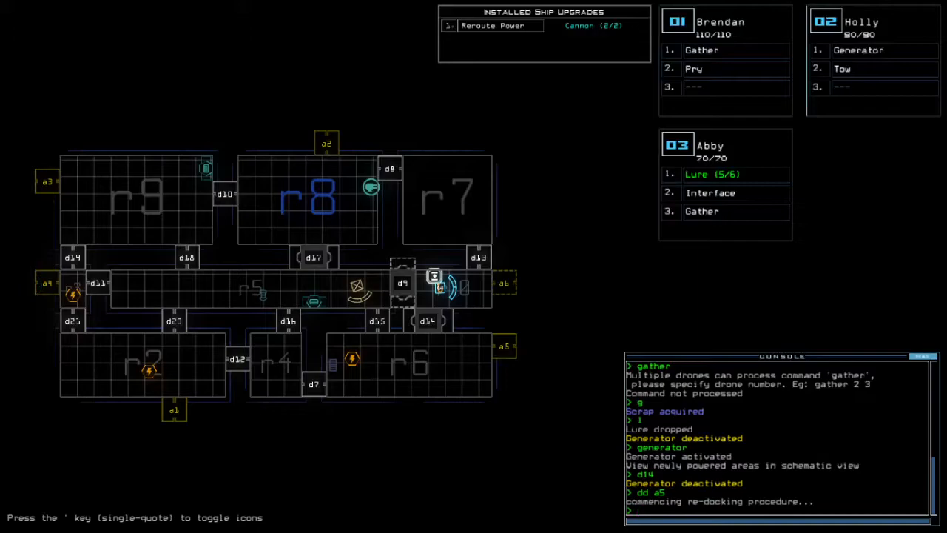
# Dock at airlock a6, pick up the lure, and close room r1's doors.
pyautogui.write('ar')
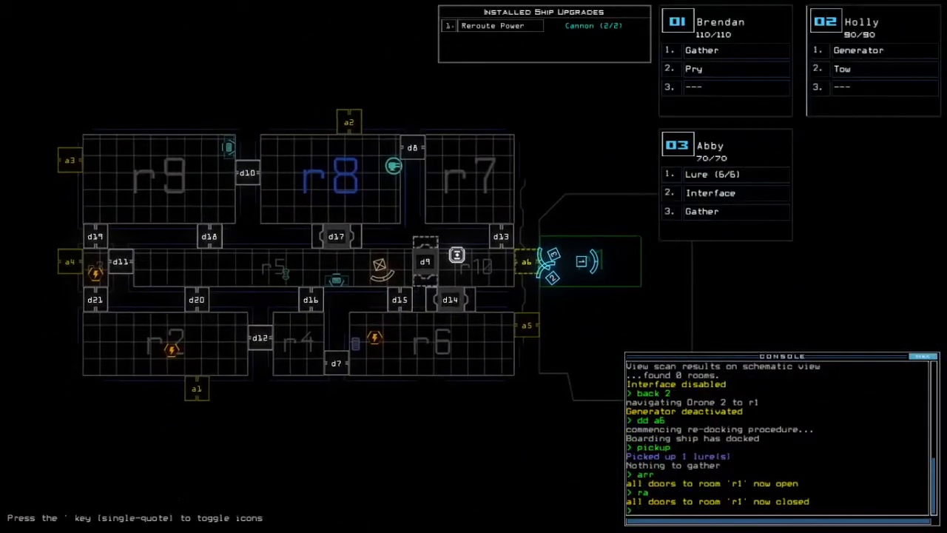
pyautogui.write('out')
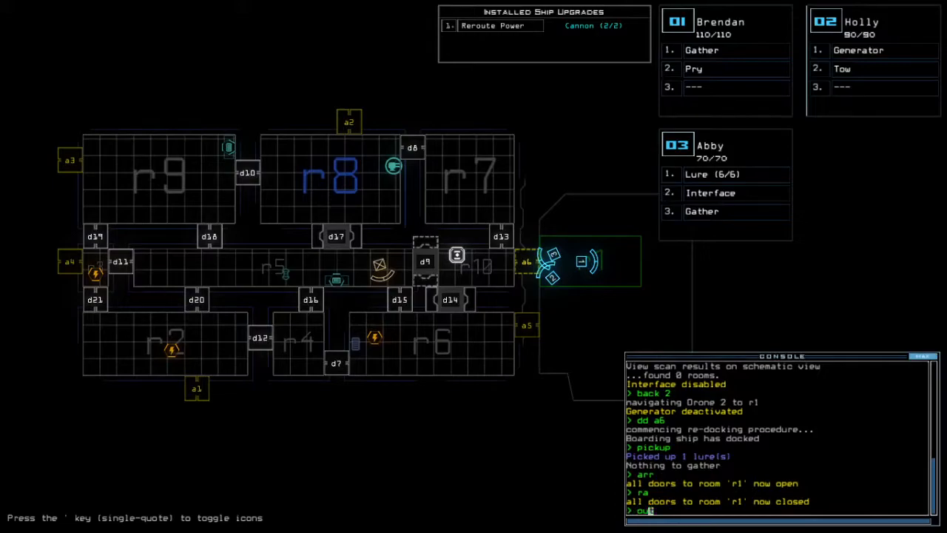
pyautogui.write('cannon')
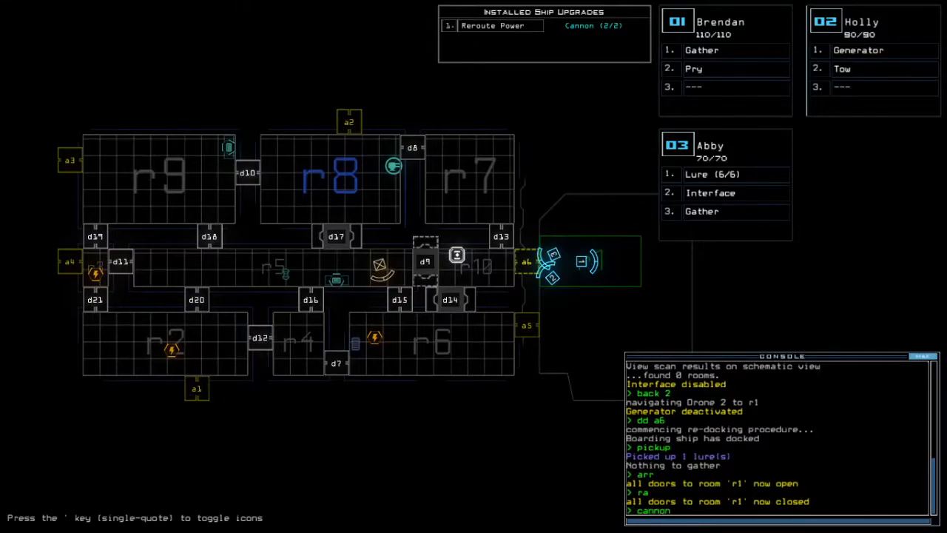